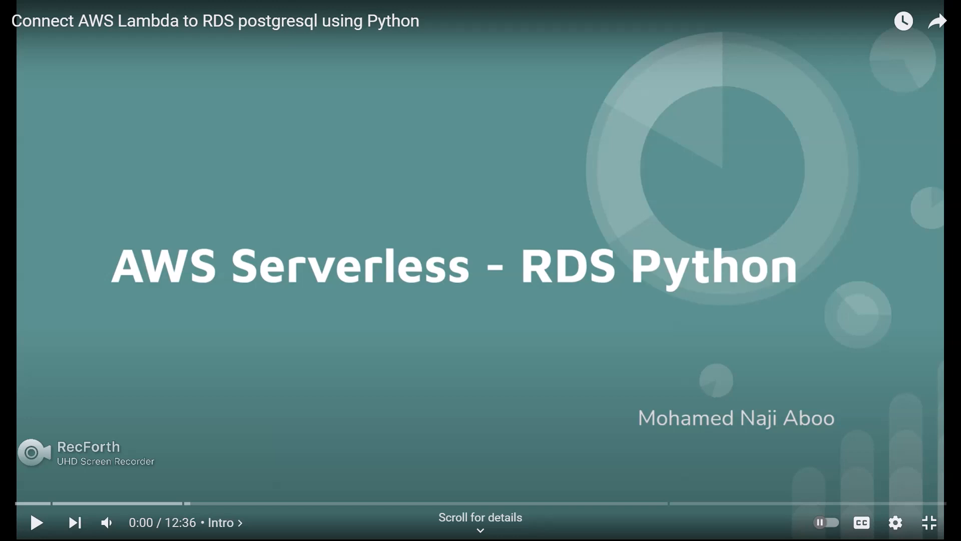
mouse_move(927, 522)
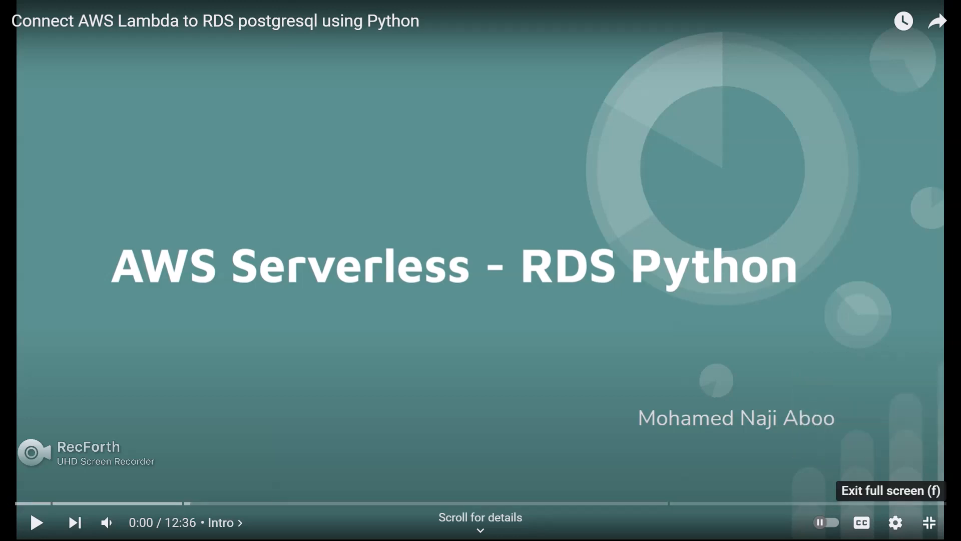
Exit full screen and browse comments about the 'No module named psycopg2._psycopg' error.
left_click(929, 522)
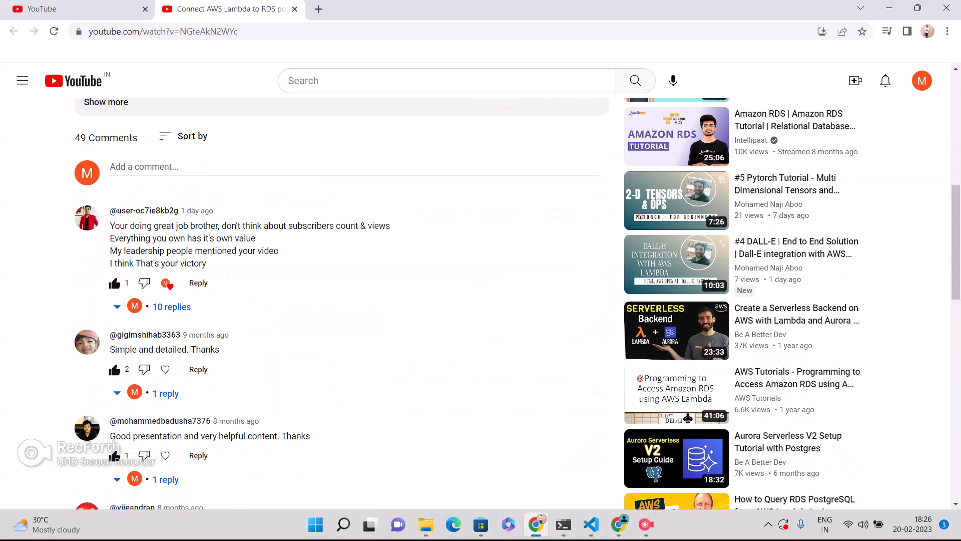
scroll("down", 3)
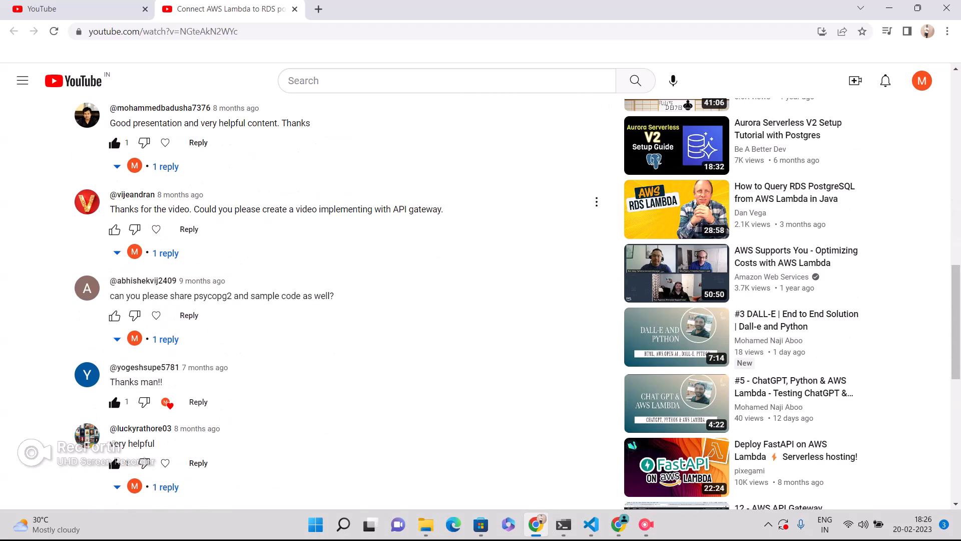
scroll("down", 3)
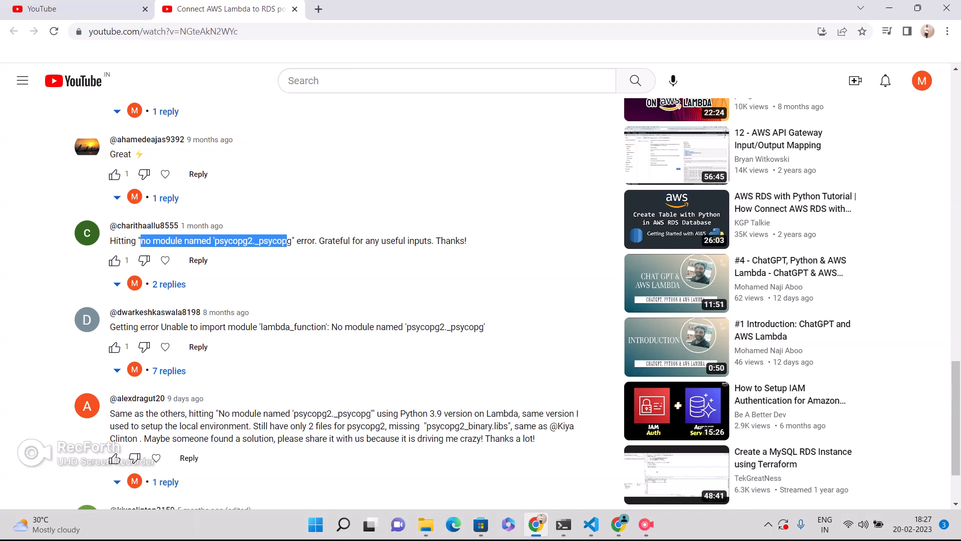
scroll("up", 3)
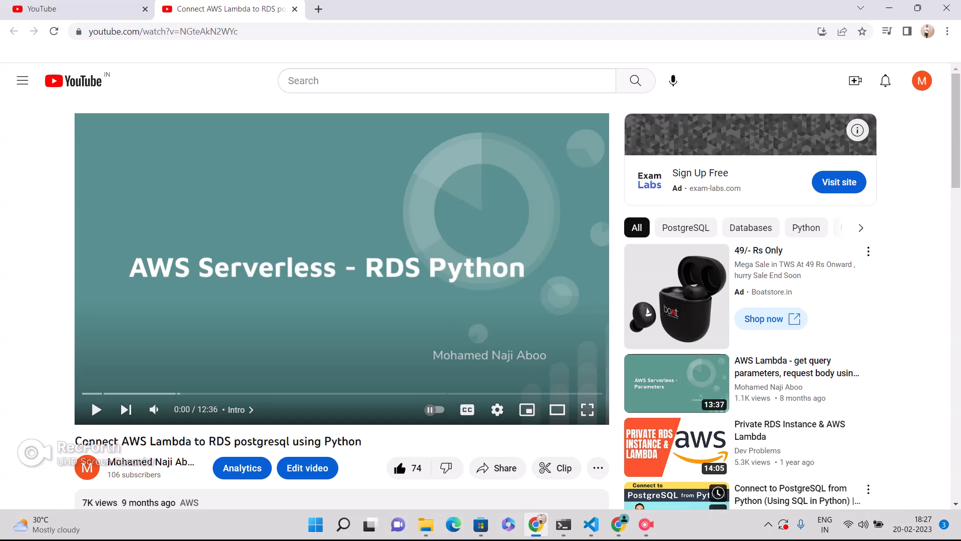
Run 'pip install aws-psycopg2 -t .' in PowerShell to install it into the tt folder.
left_click(562, 525)
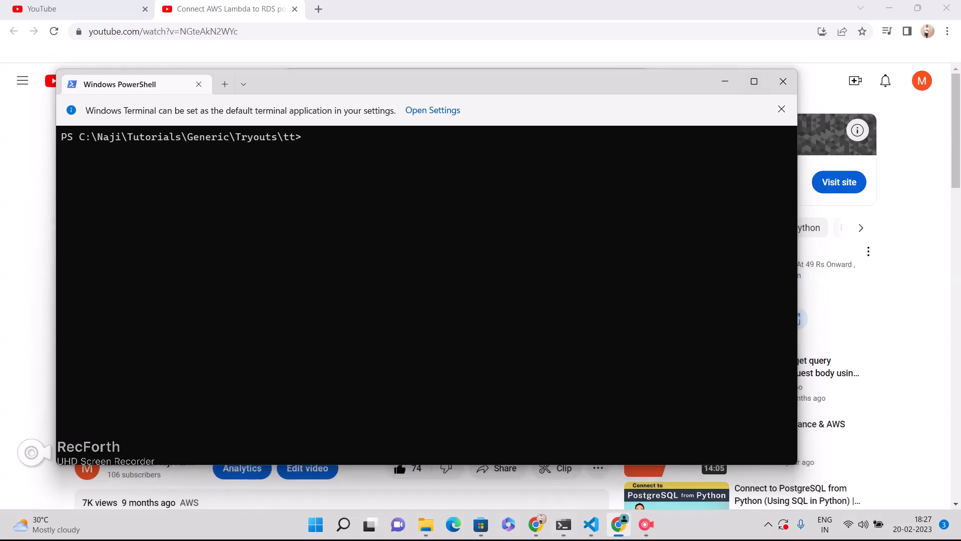
type("pi")
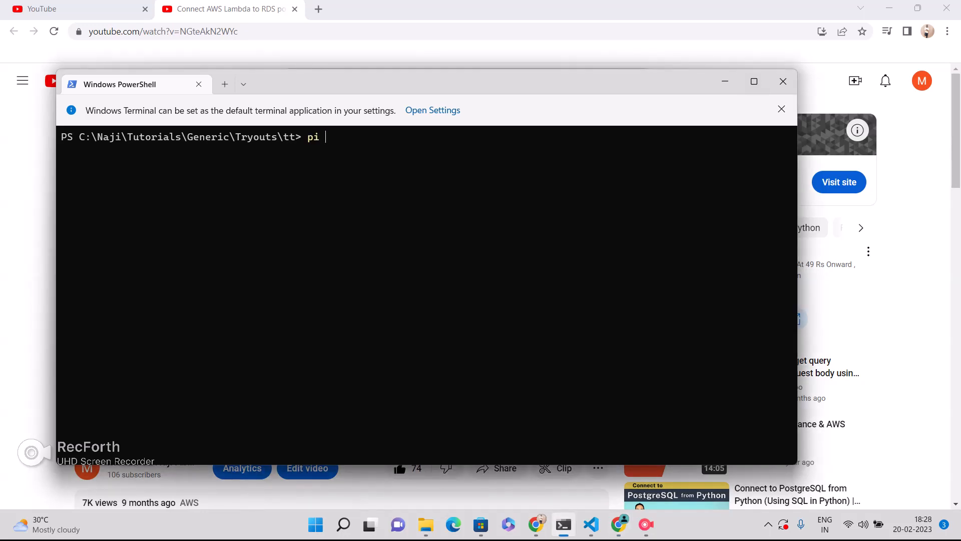
type("p install")
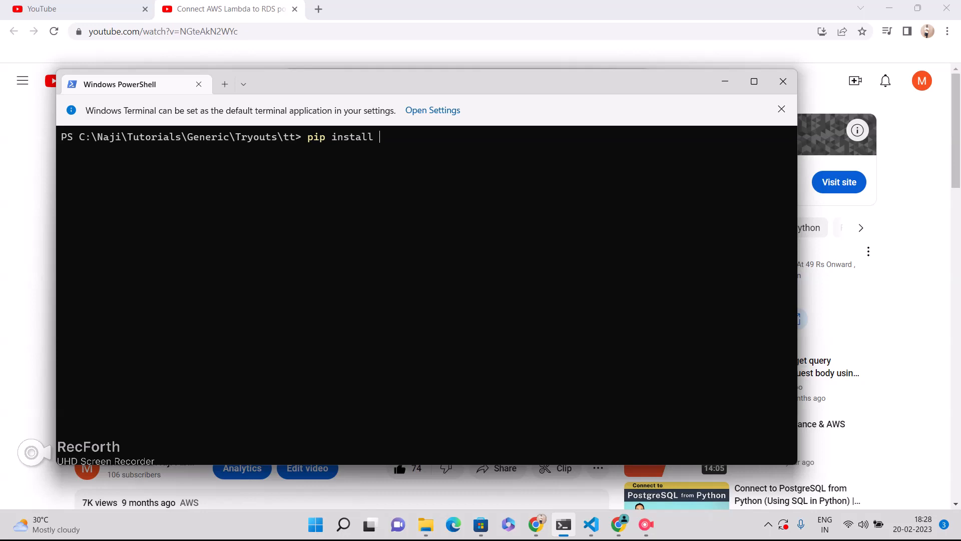
type("aws")
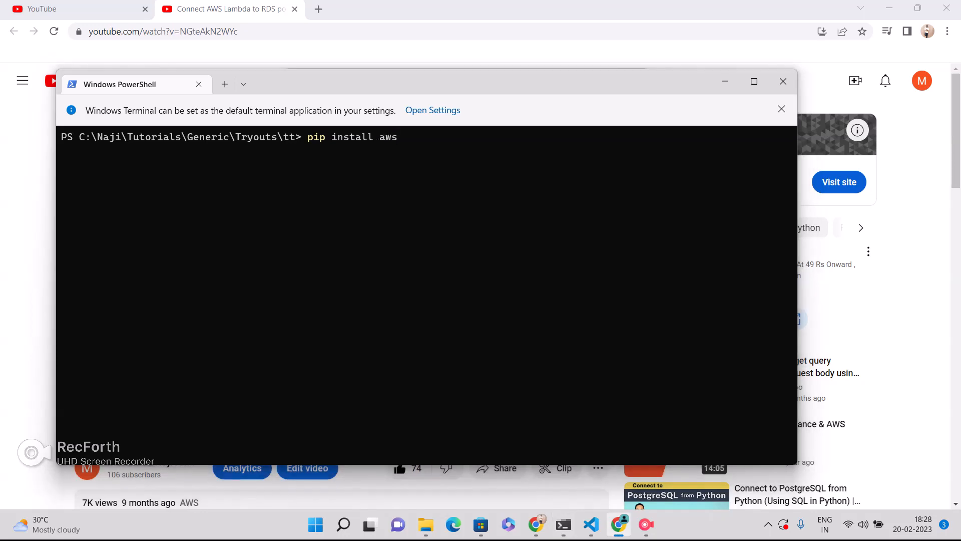
key("Backspace")
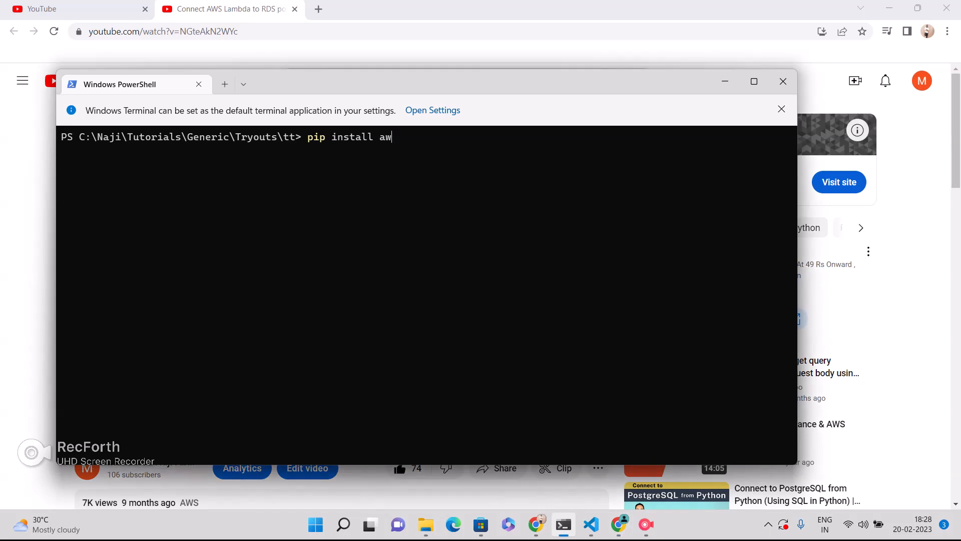
type("s-psycopg2")
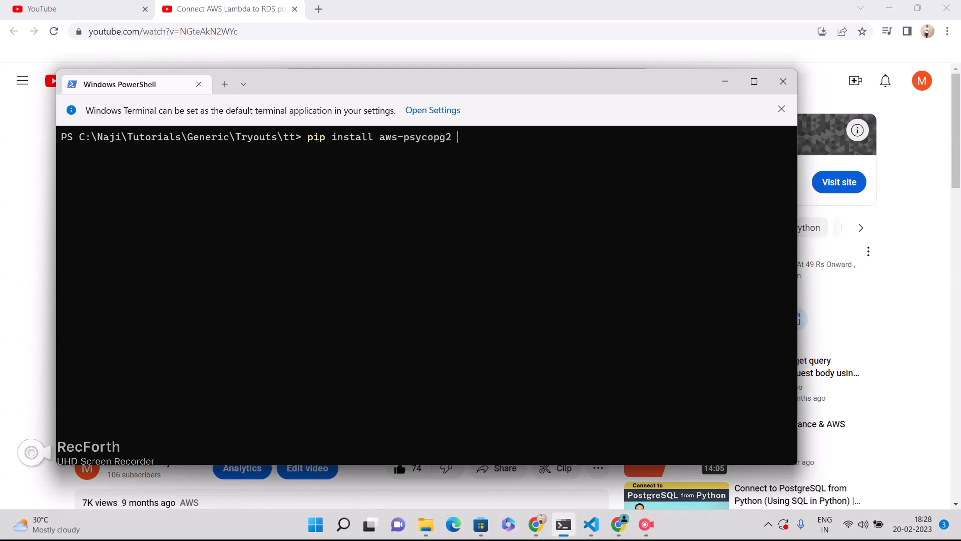
type("-t .")
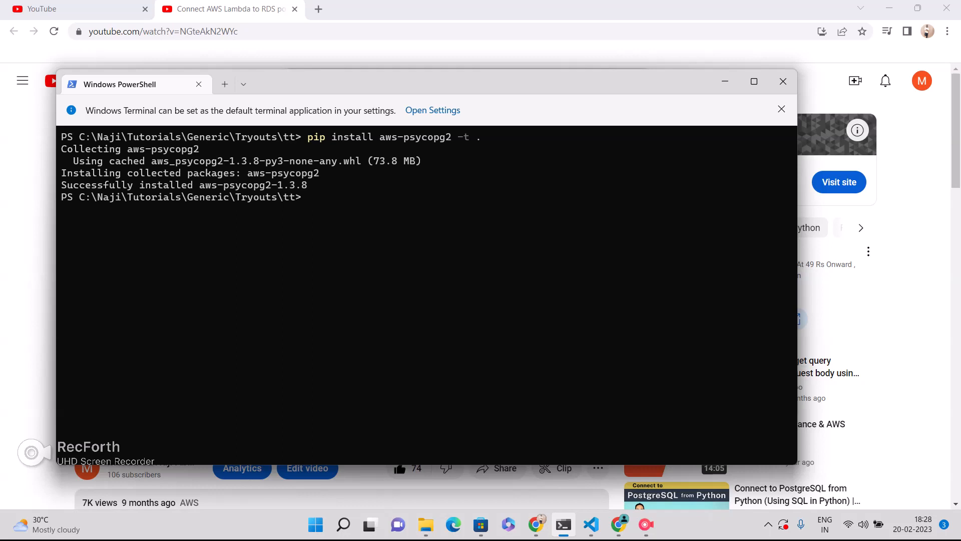
left_click(591, 525)
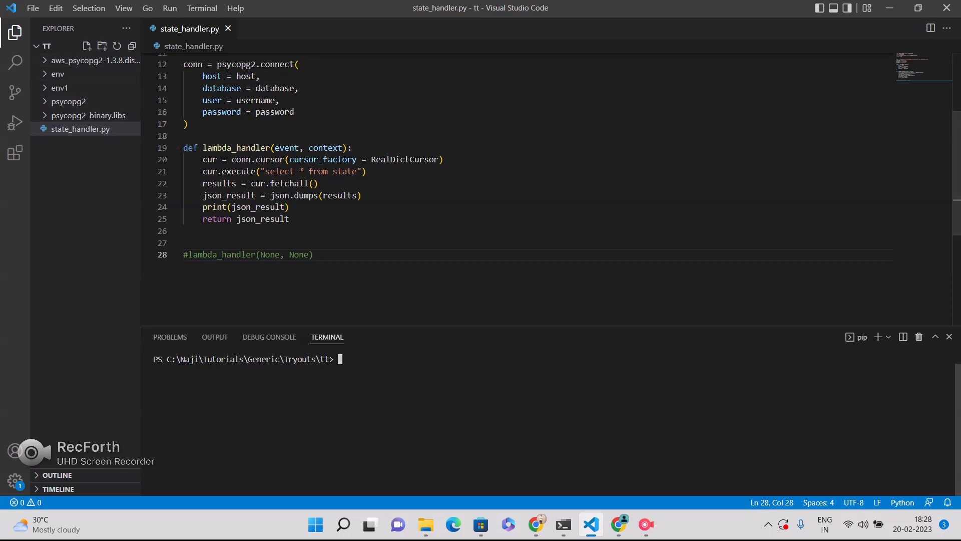
scroll("up", 3)
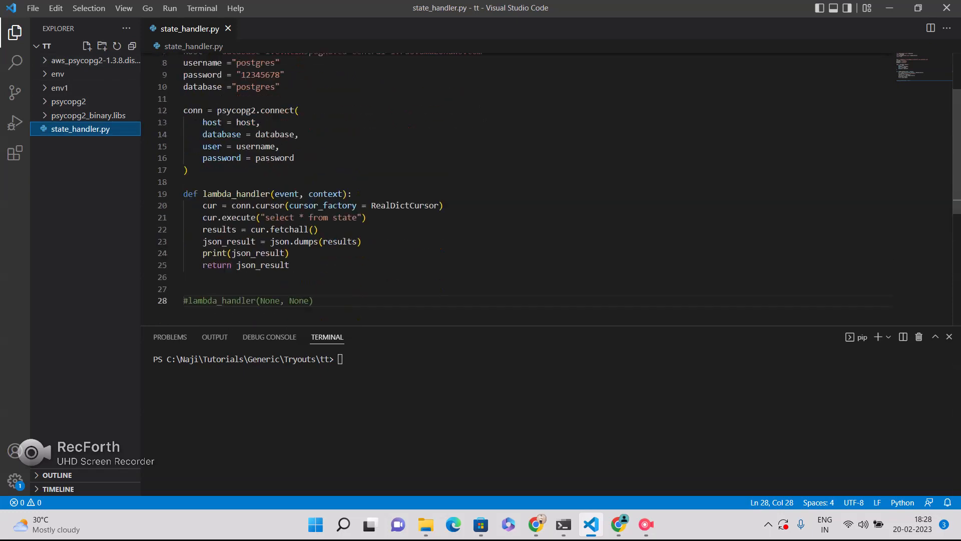
scroll("down", 3)
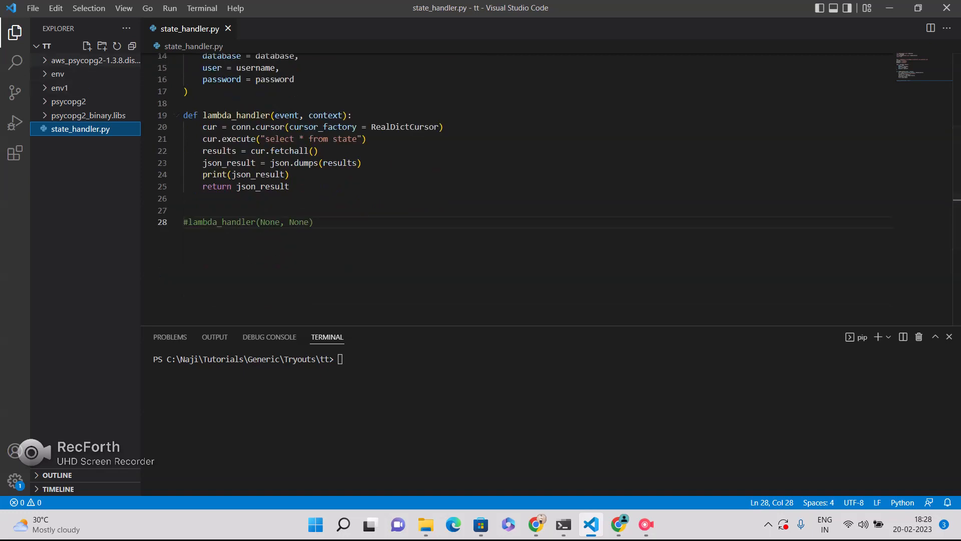
mouse_move(95, 60)
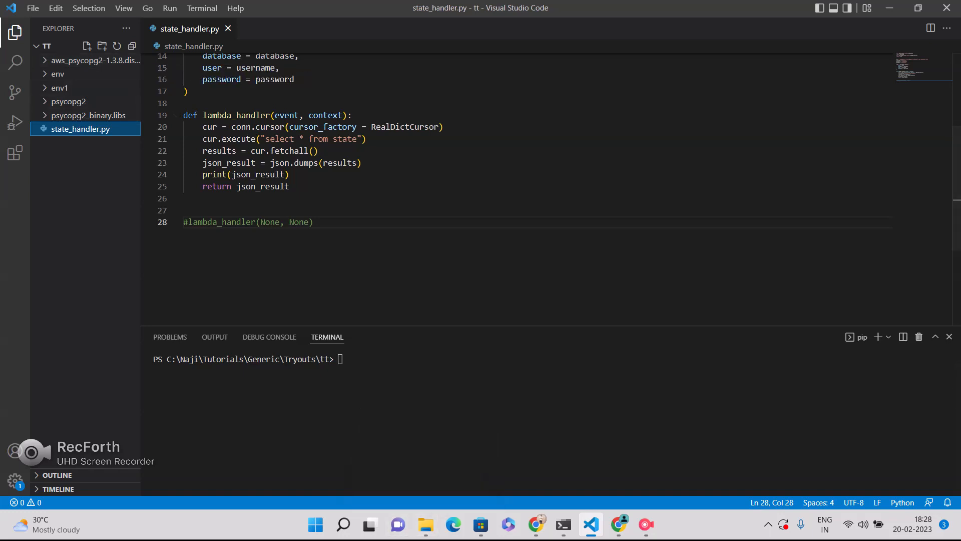
right_click(80, 128)
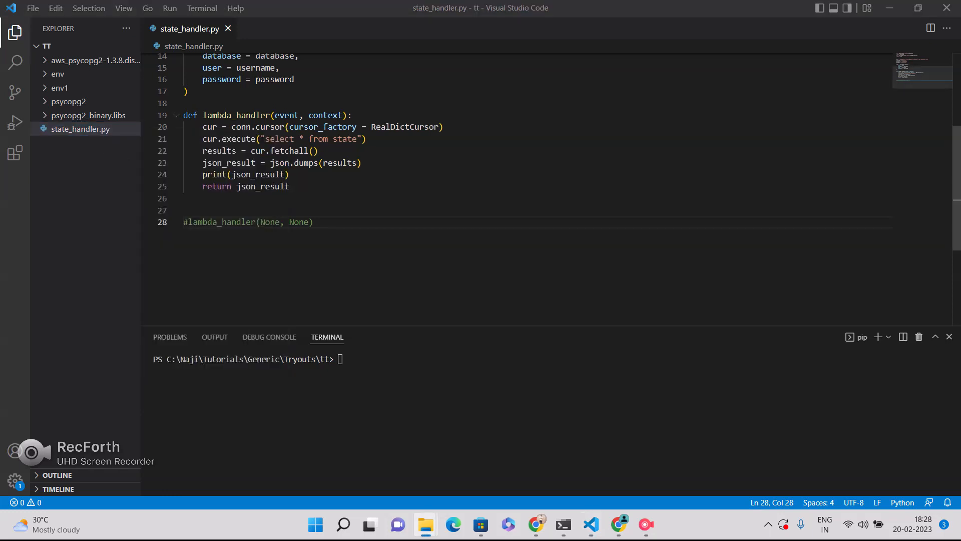
Compress the three psycopg2 folders and state_handler.py into a state_handler ZIP archive.
left_click(425, 524)
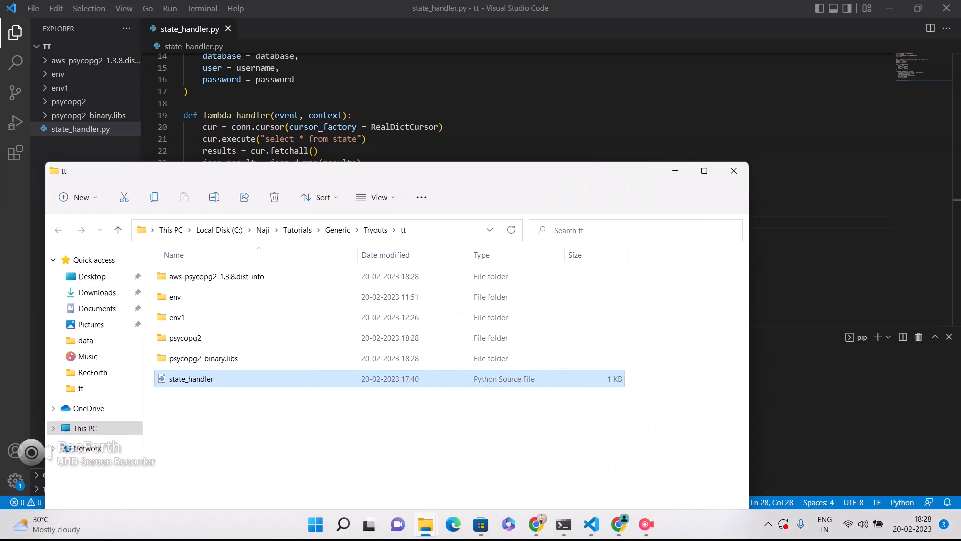
left_click(704, 170)
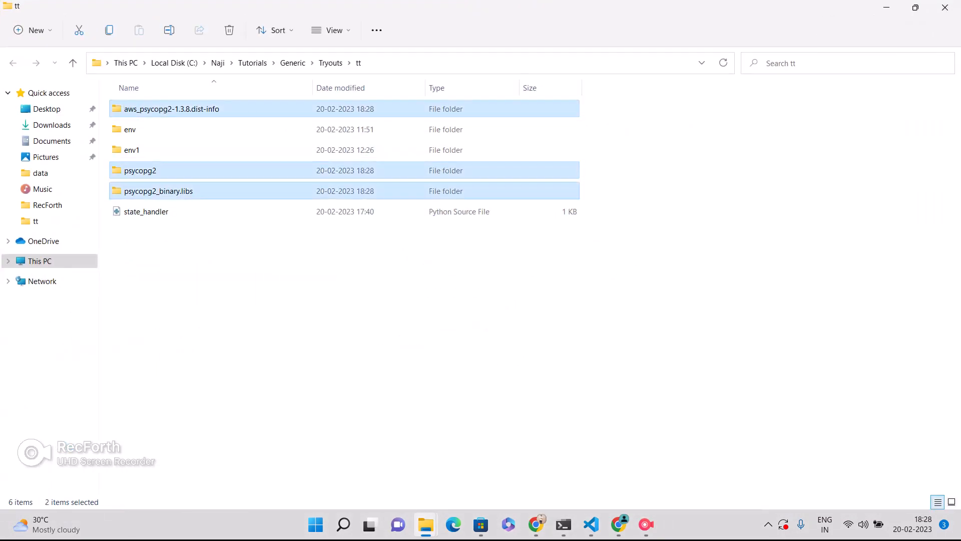
left_click(146, 211)
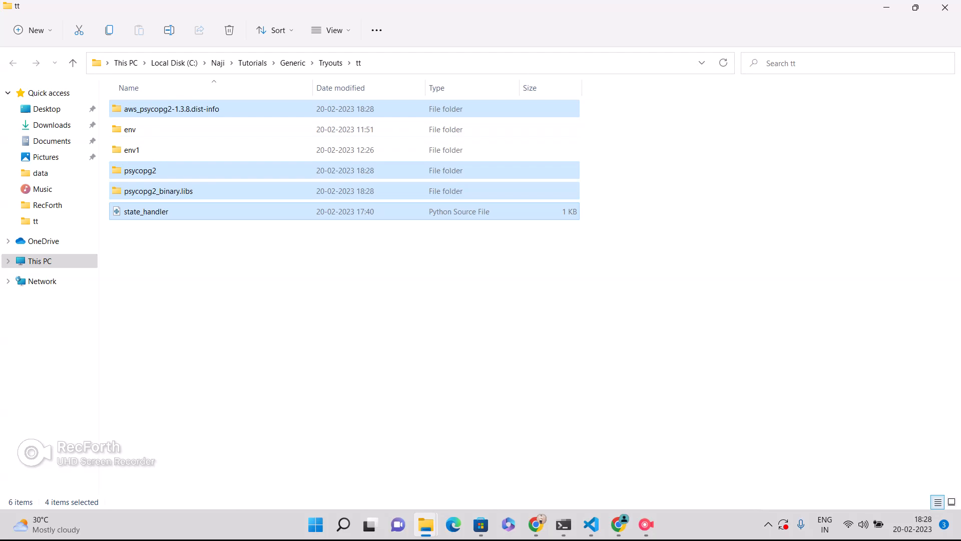
mouse_move(159, 191)
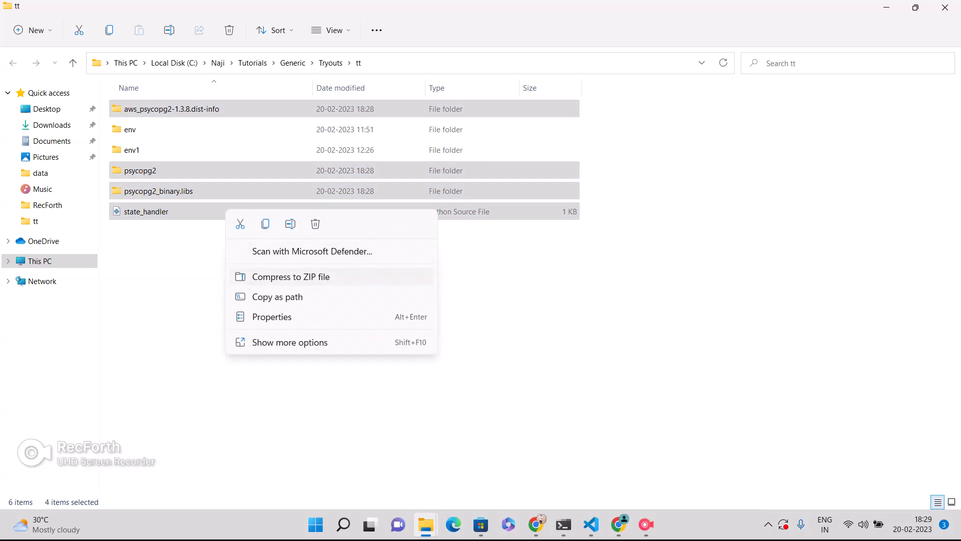
left_click(290, 276)
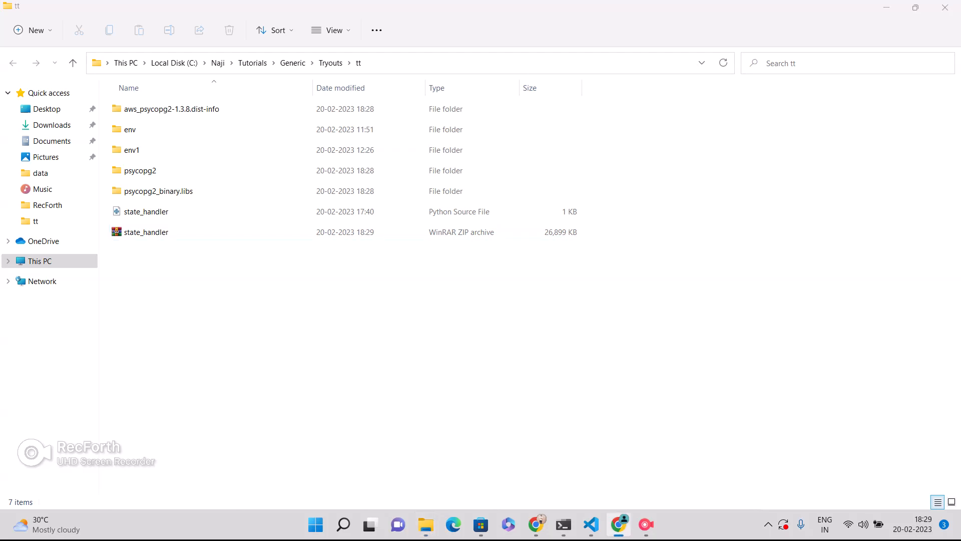
left_click(619, 524)
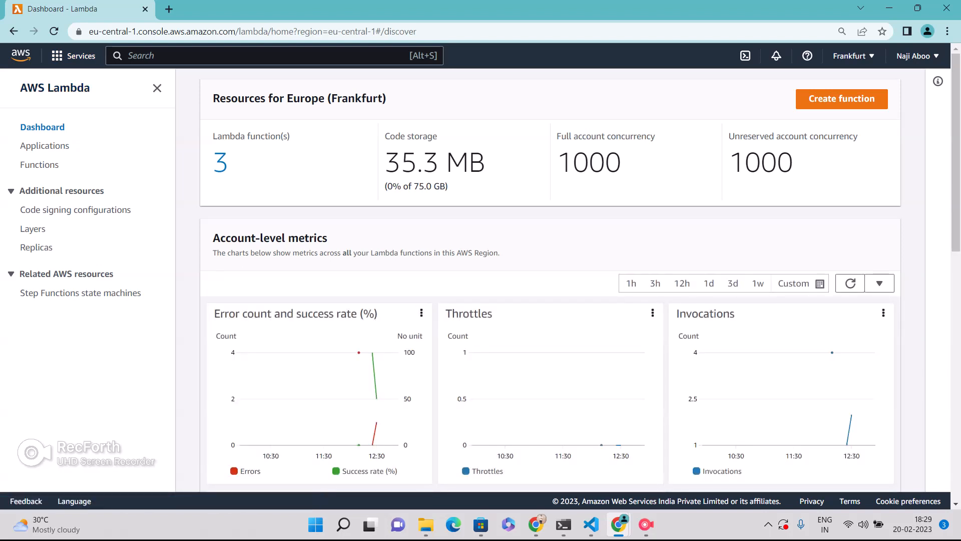
Create a Lambda function named lambdawindowsfn with the Python 3.9 runtime.
left_click(841, 98)
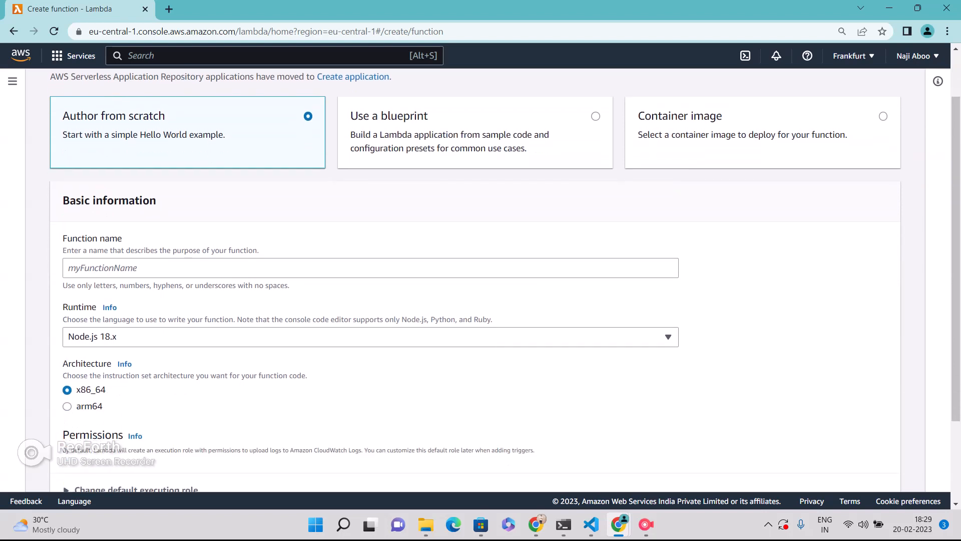
left_click(370, 267)
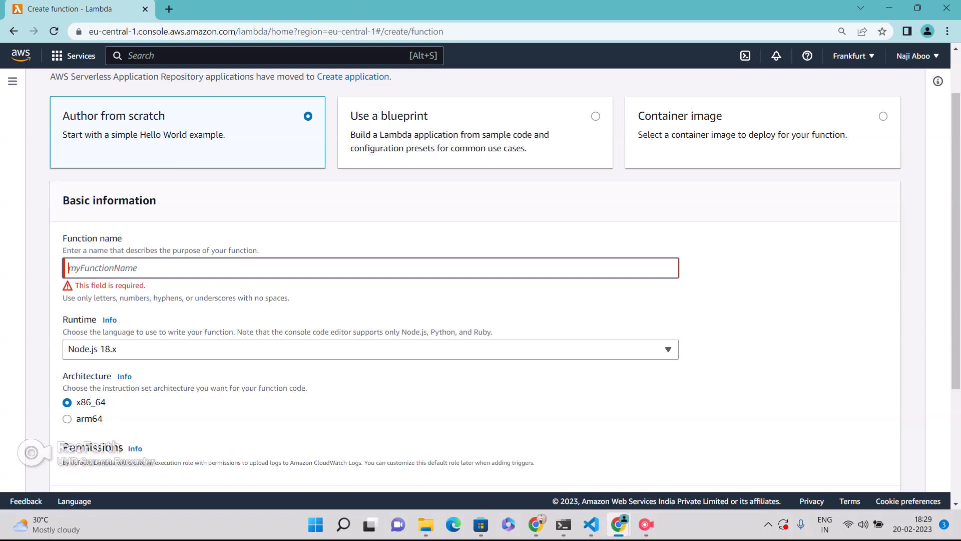
type("lambda")
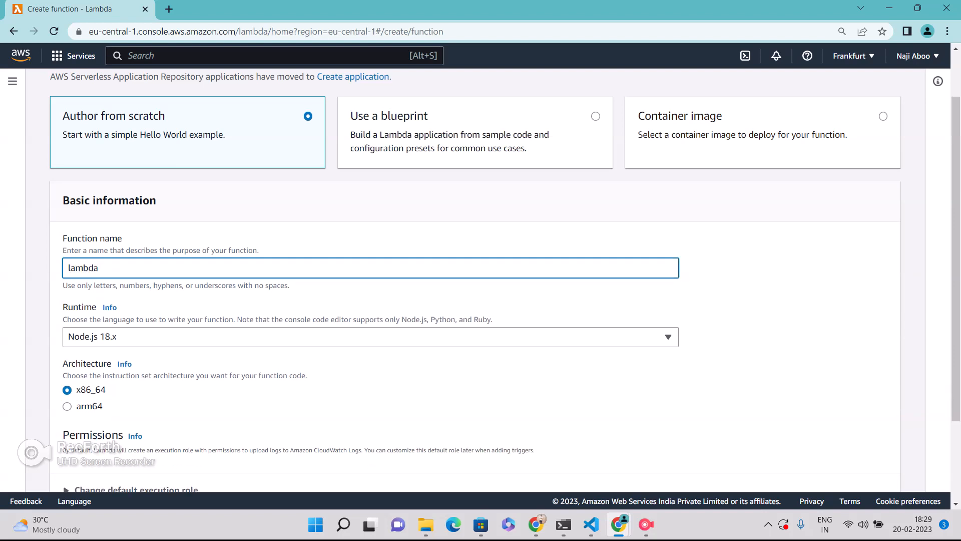
type("windows")
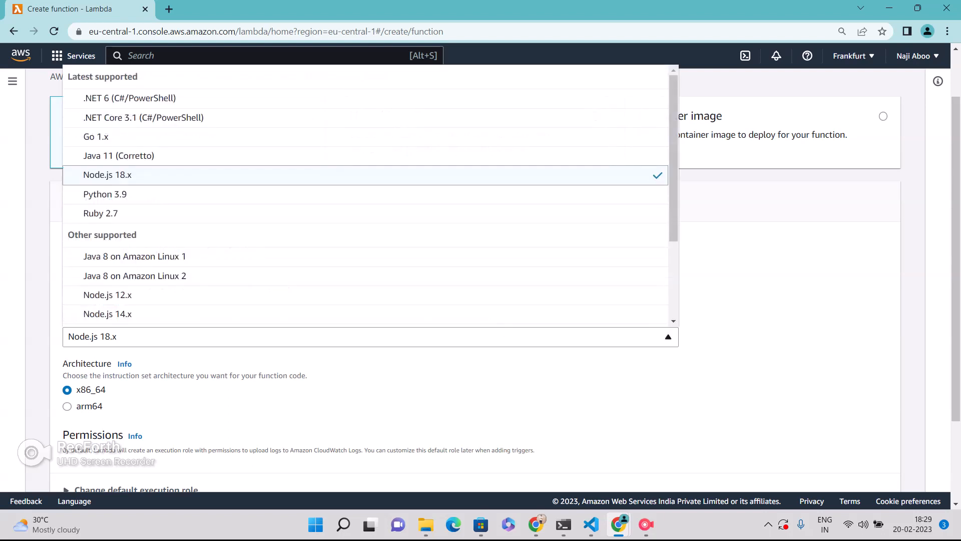
left_click(104, 194)
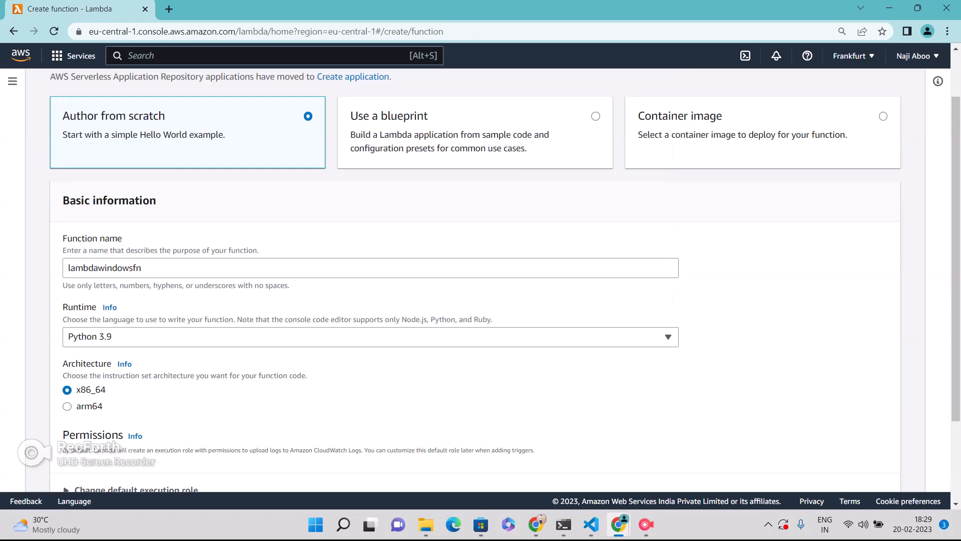
scroll("down", 3)
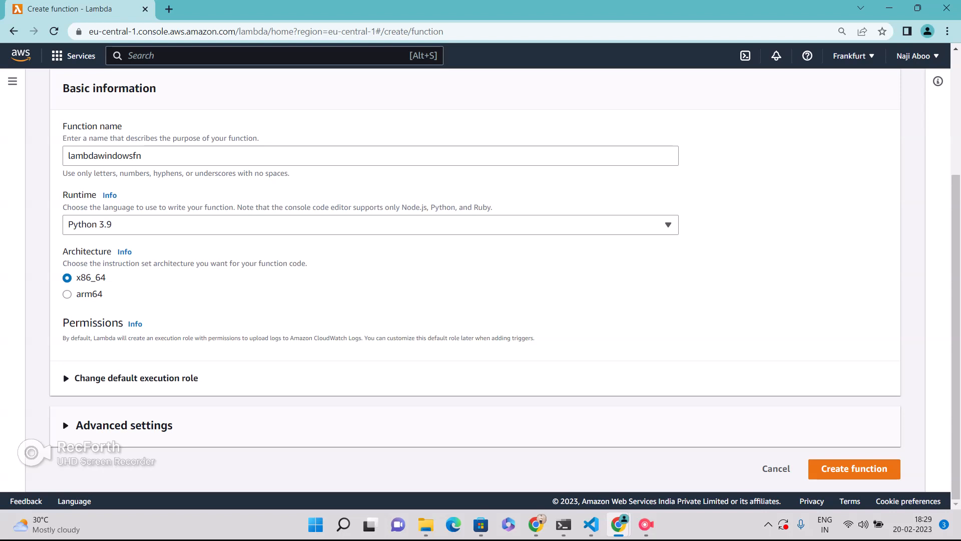
left_click(853, 469)
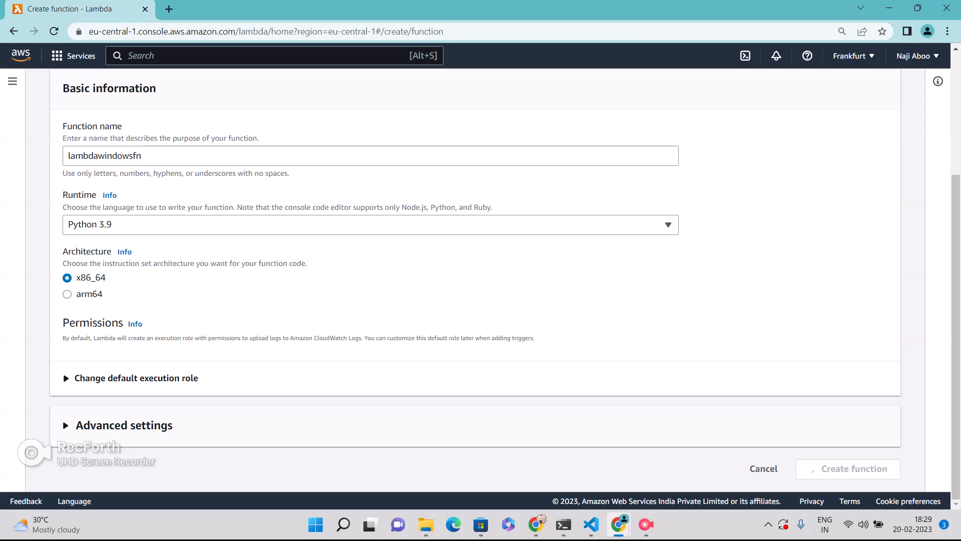
left_click(847, 469)
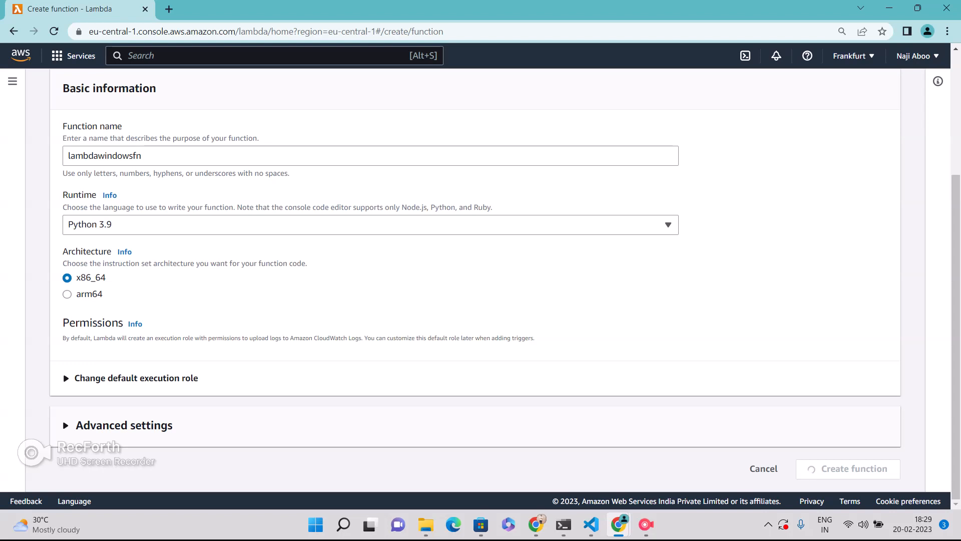
scroll("up", 3)
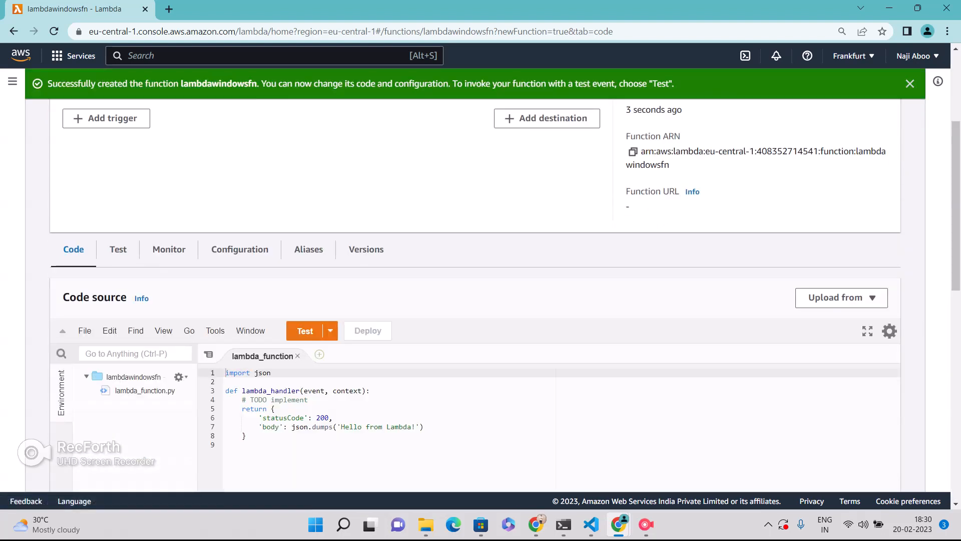
Save a 'dummytest' test event and run it, getting 'Hello from Lambda!' with status 200.
left_click(305, 331)
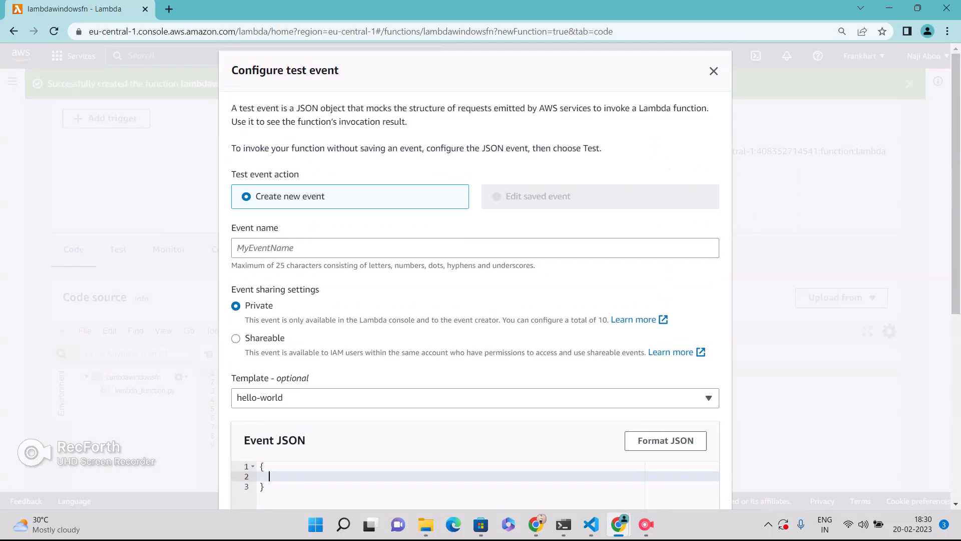
type("dummy")
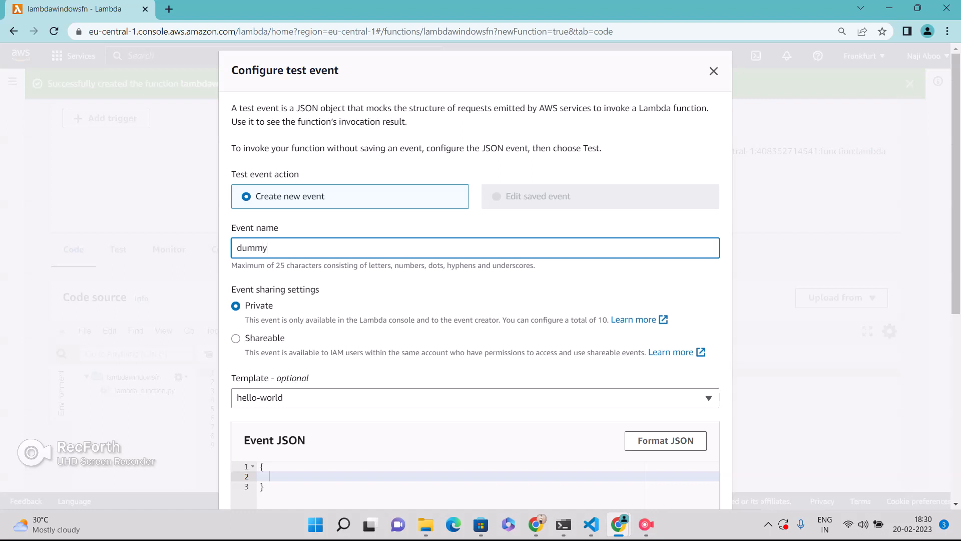
type("test")
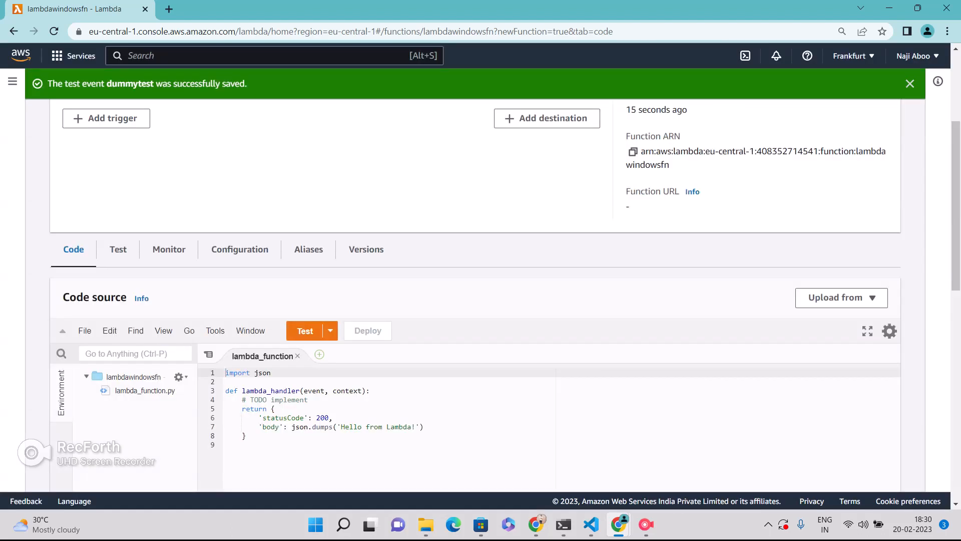
left_click(305, 331)
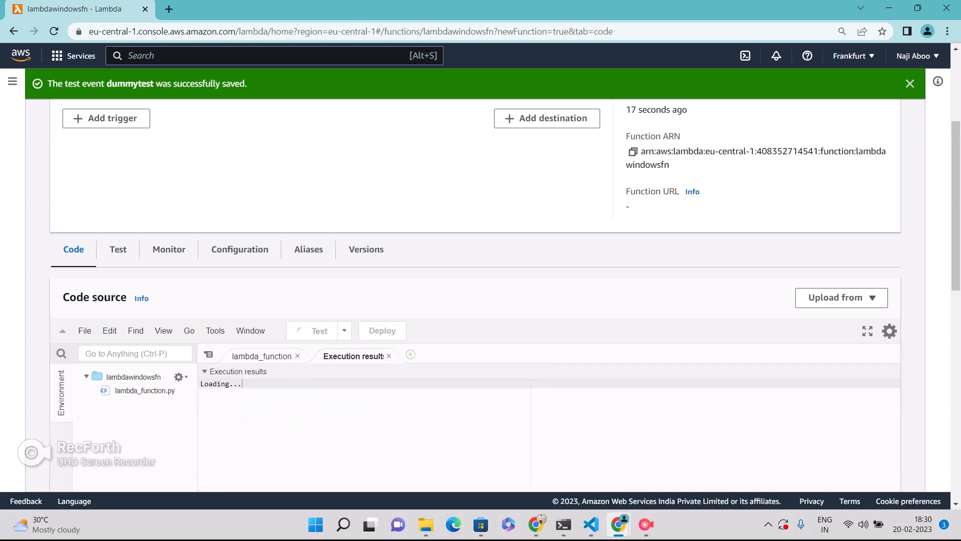
left_click(319, 330)
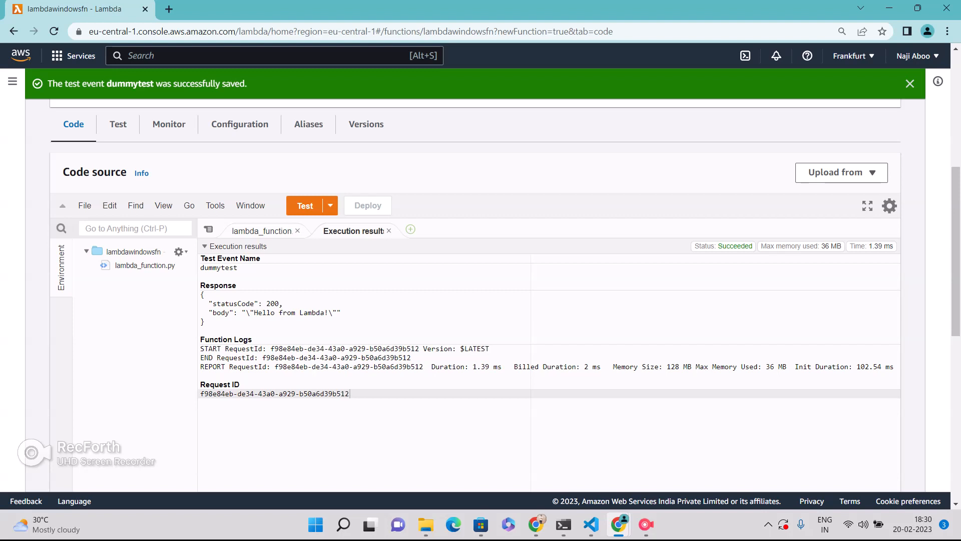
left_click(841, 172)
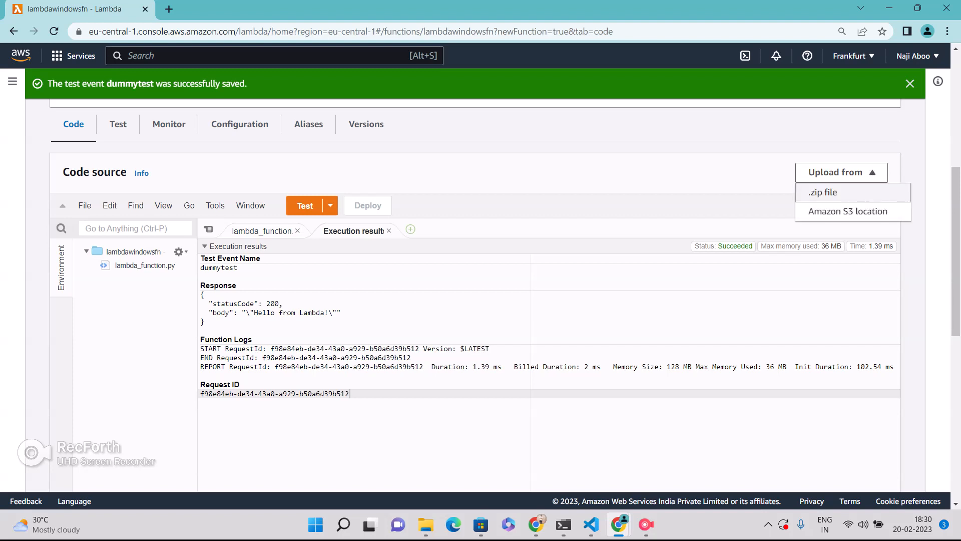
Upload the 26.3 MB state_handler.zip as lambdawindowsfn's code and save it.
left_click(822, 192)
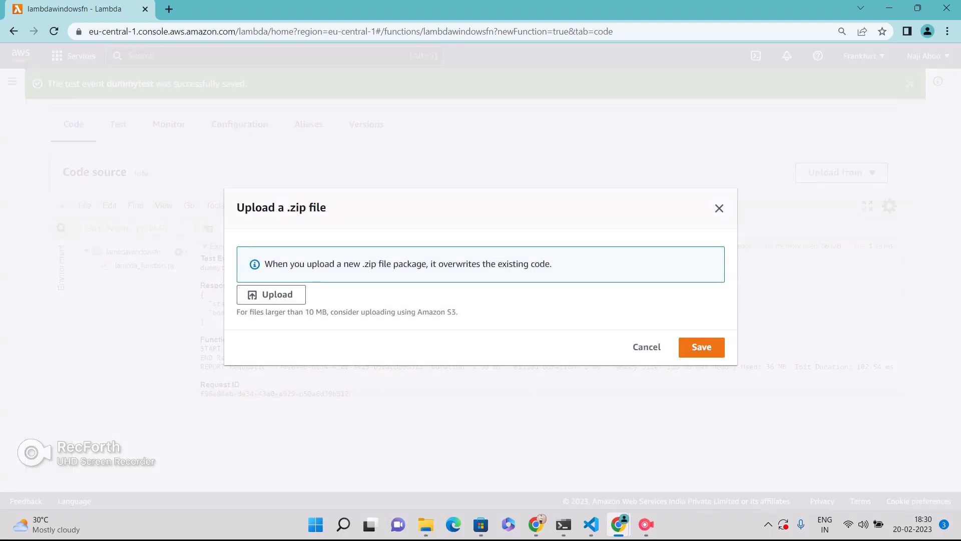
mouse_move(425, 525)
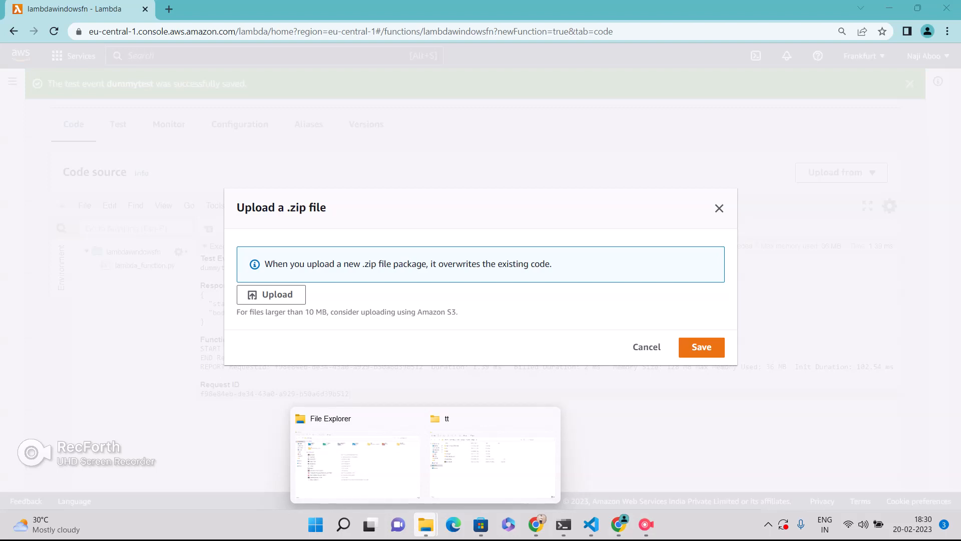
left_click(492, 457)
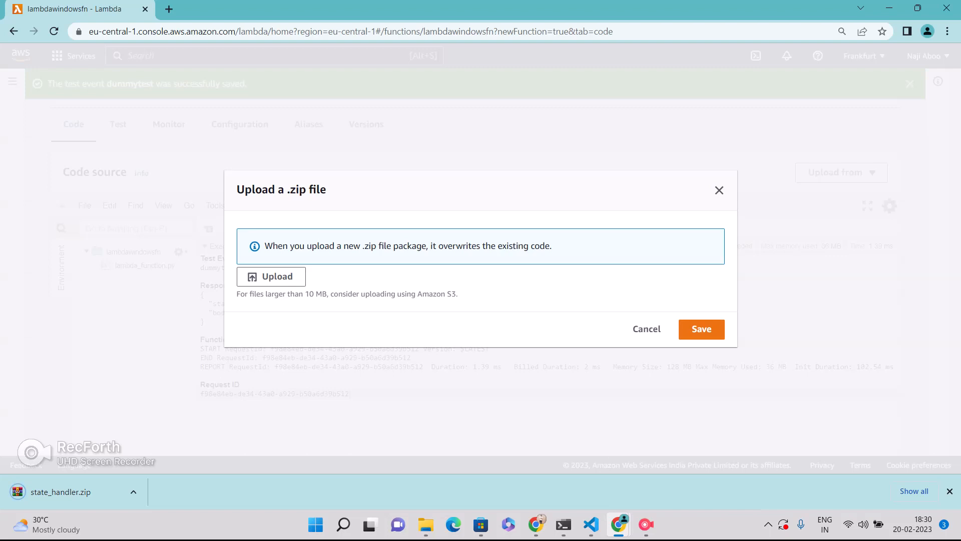
left_click(271, 275)
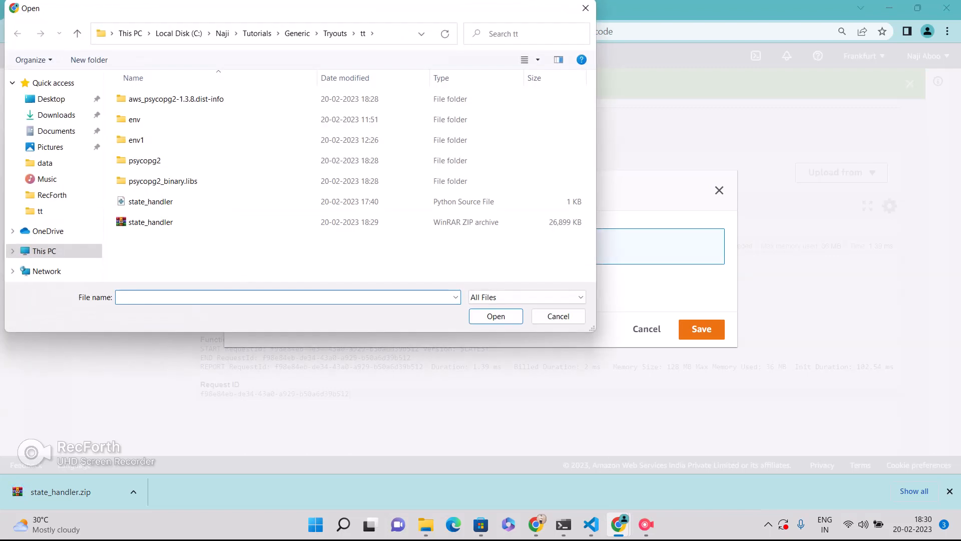
left_click(495, 316)
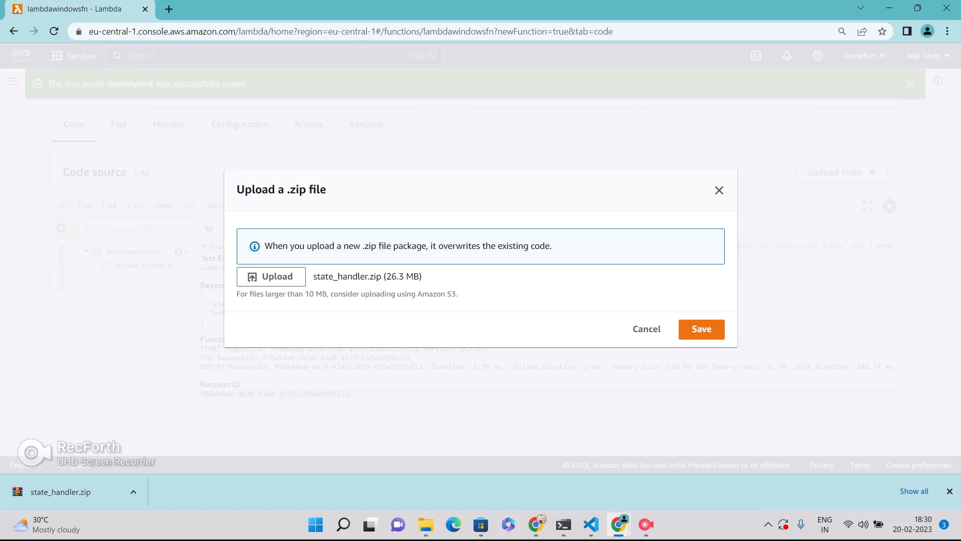
left_click(701, 330)
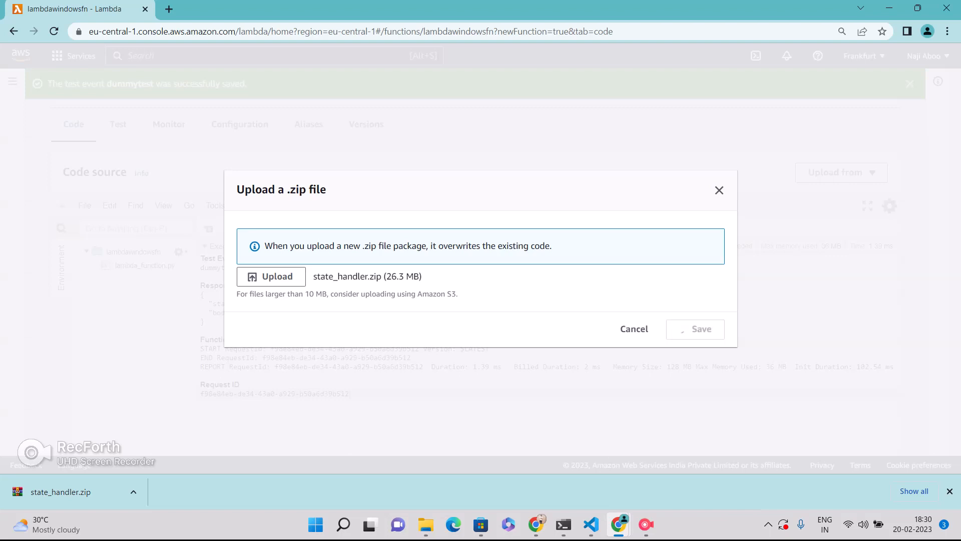
left_click(701, 329)
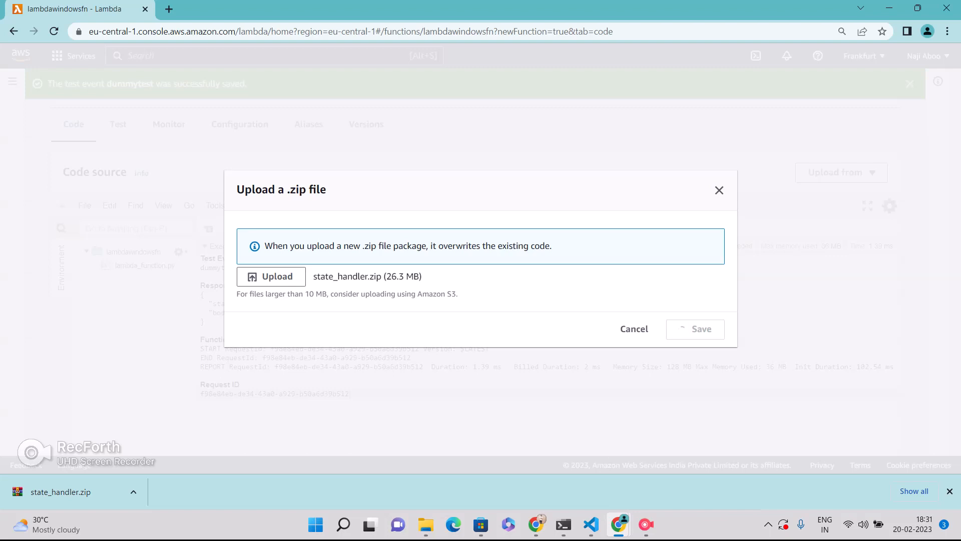
left_click(700, 330)
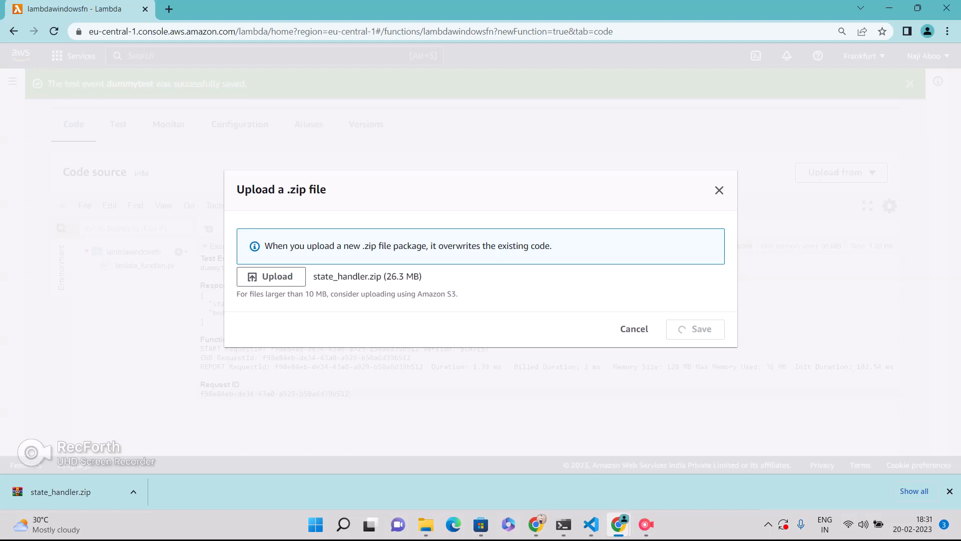
left_click(695, 330)
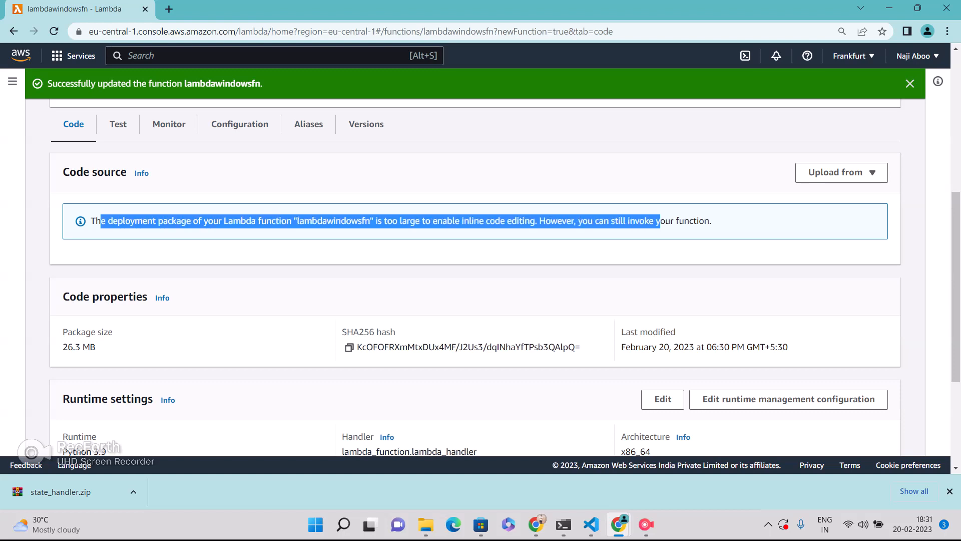
Change the runtime handler from lambda_function to state_handler.lambda_handler and save.
scroll("down", 3)
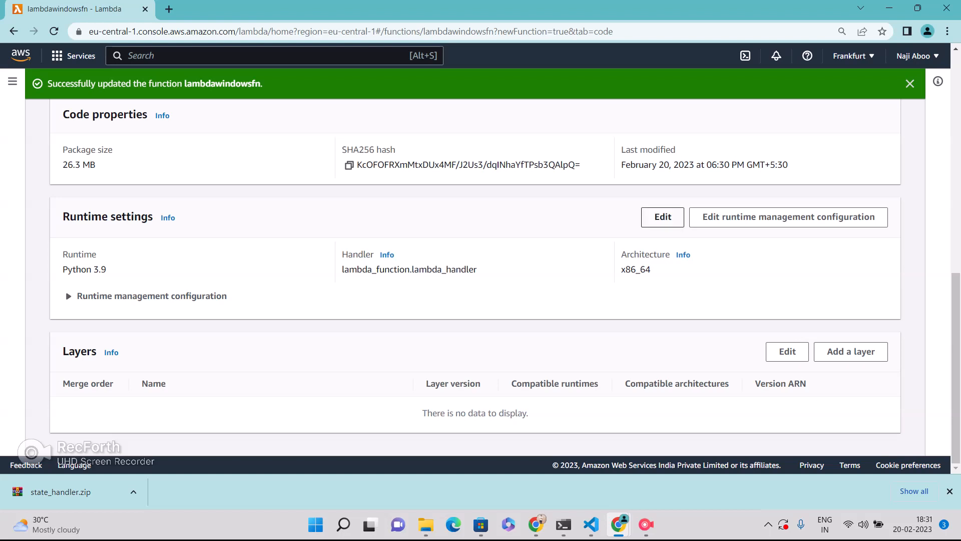
left_click(663, 216)
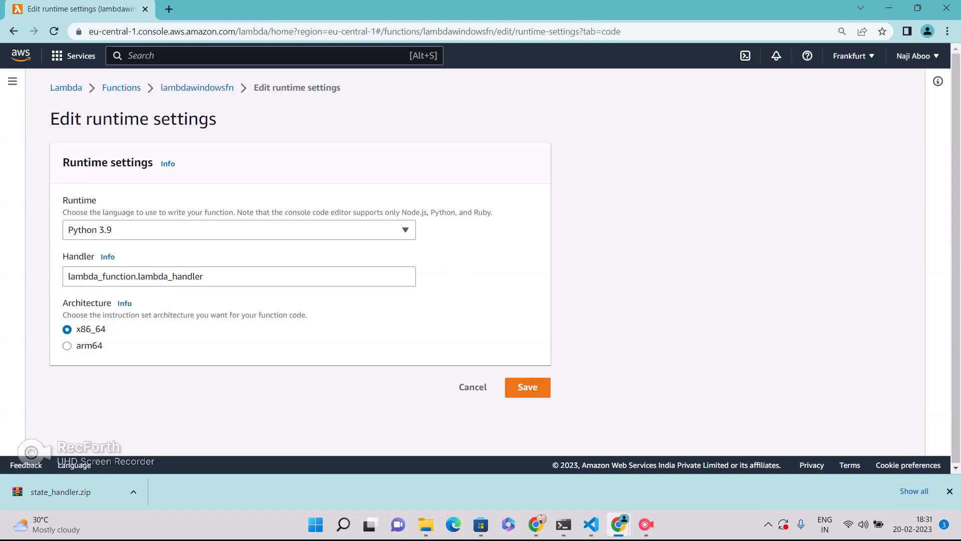
double_click(98, 276)
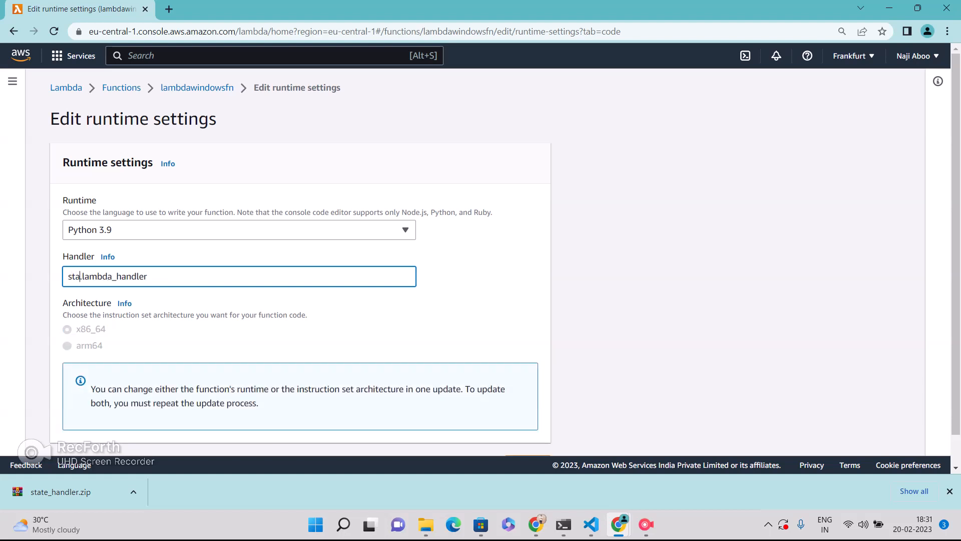
type("te_handler")
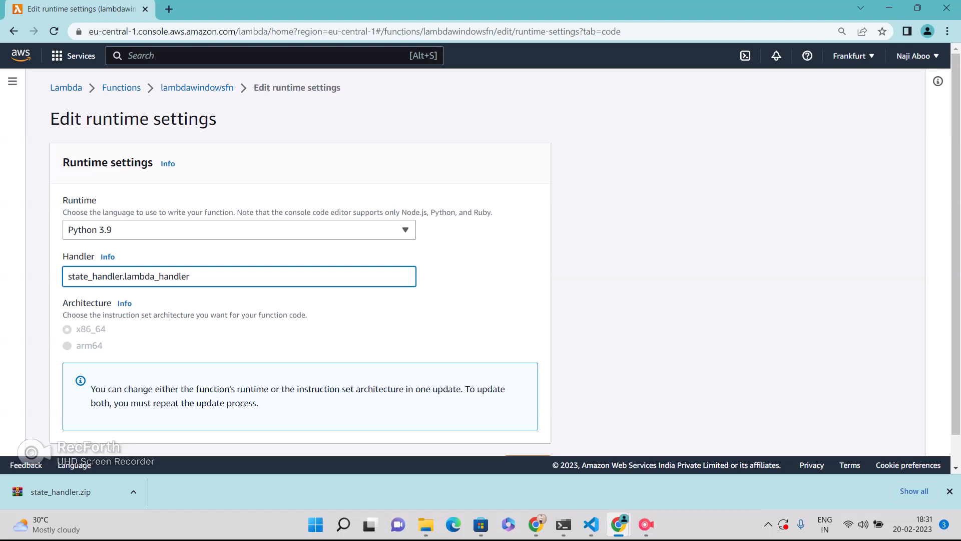
scroll("down", 3)
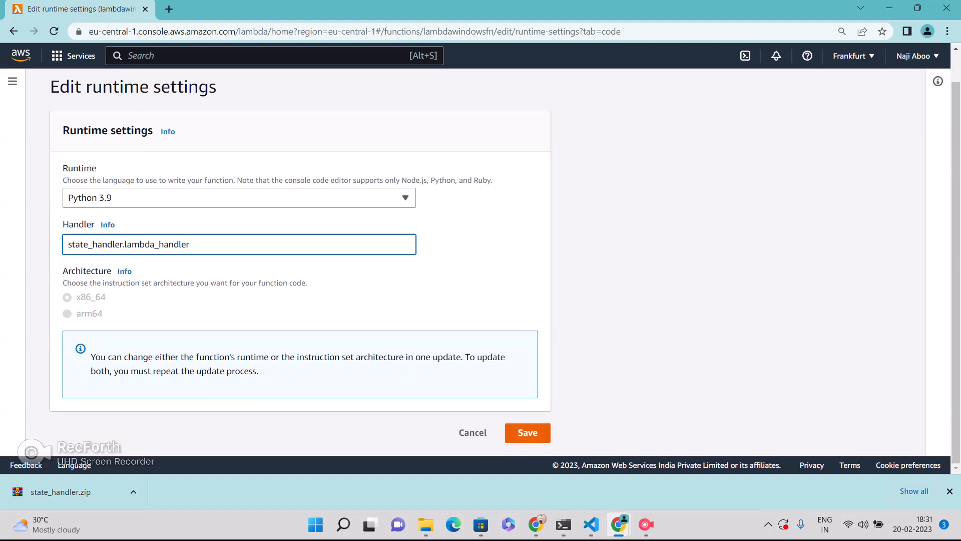
left_click(527, 432)
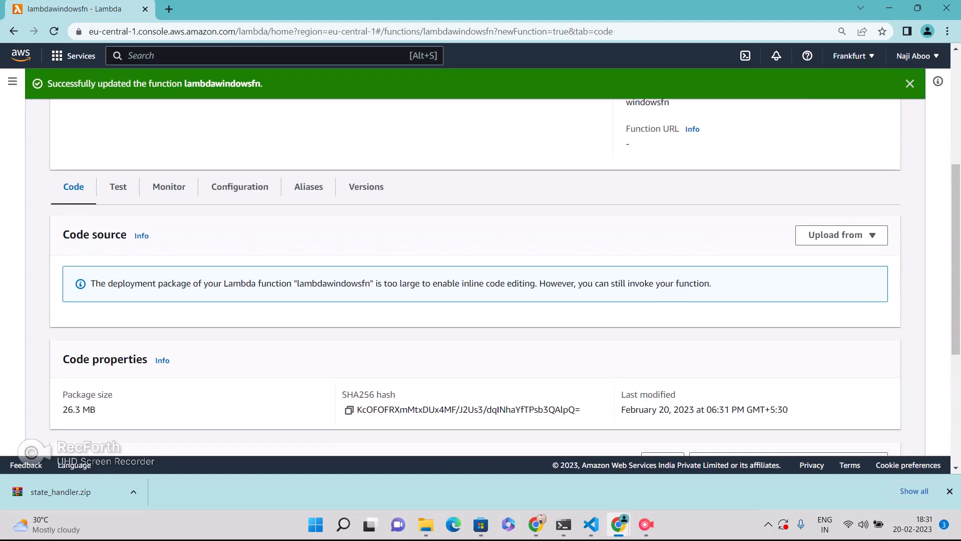
Run dummytest on the new code and view its result [{name: naji, state: us}].
left_click(118, 186)
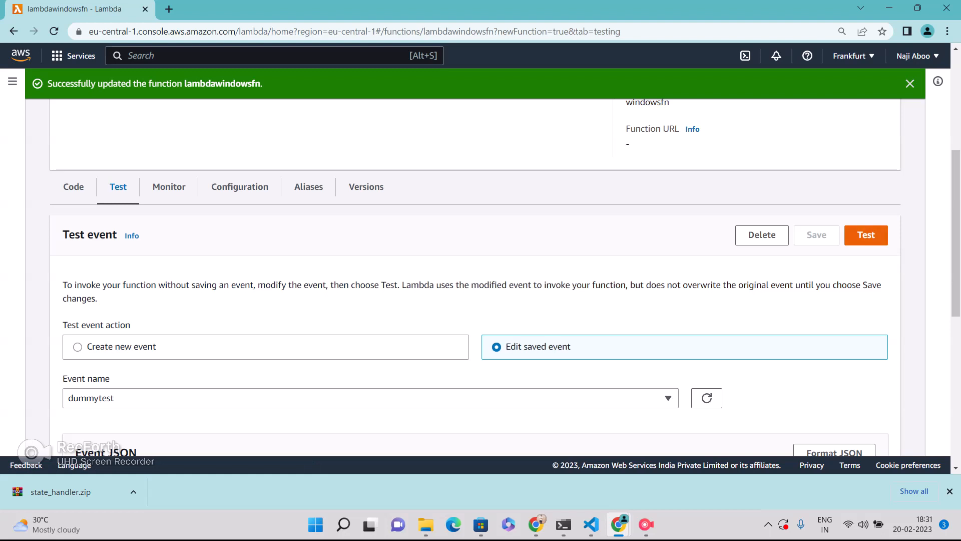
left_click(866, 234)
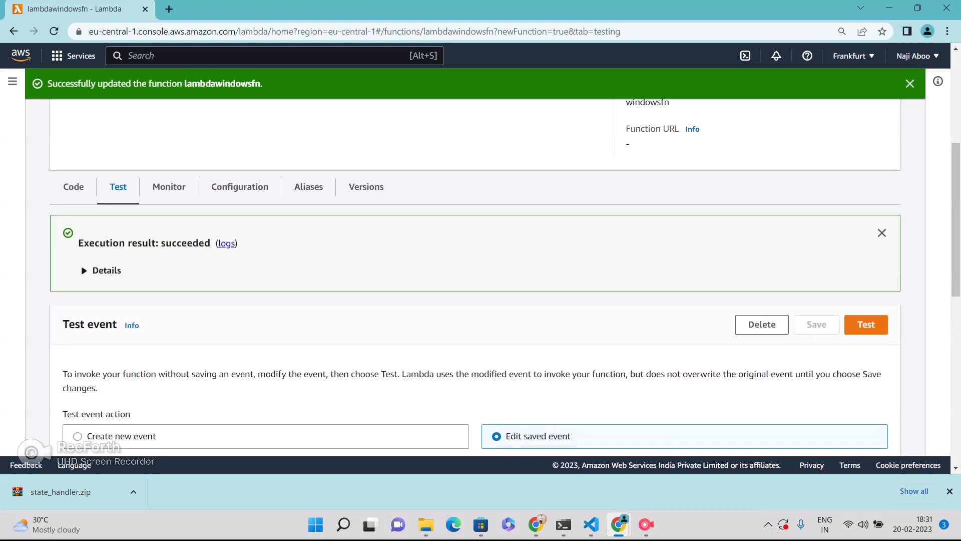
left_click(85, 270)
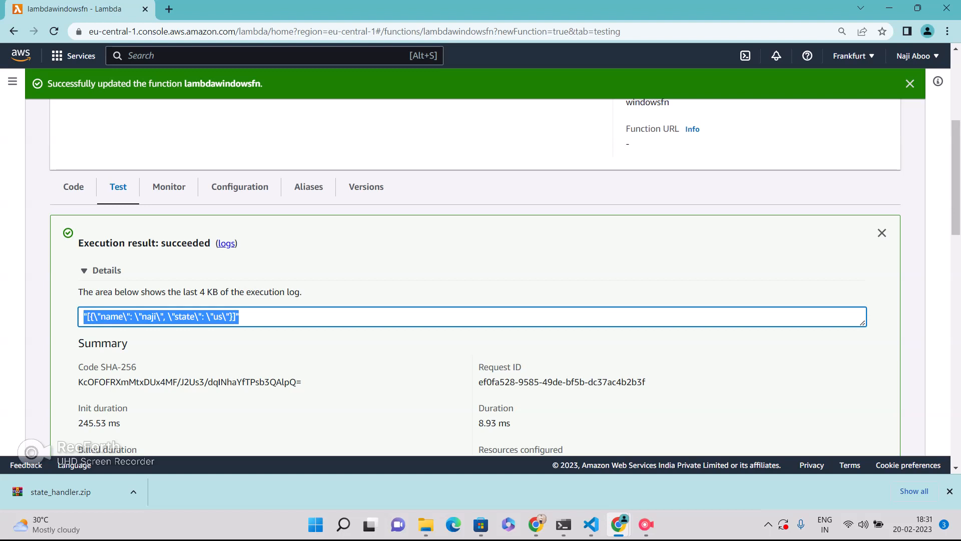
left_click(84, 270)
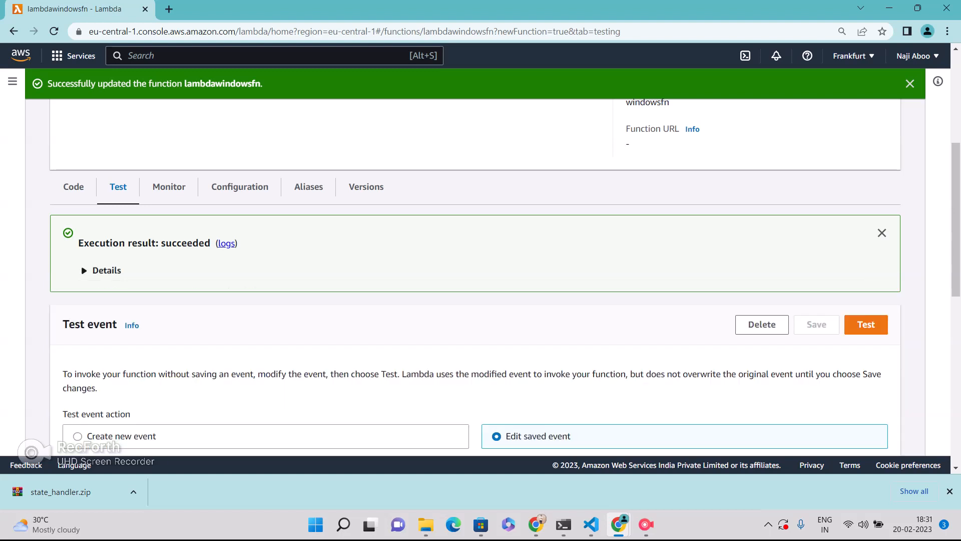
scroll("up", 3)
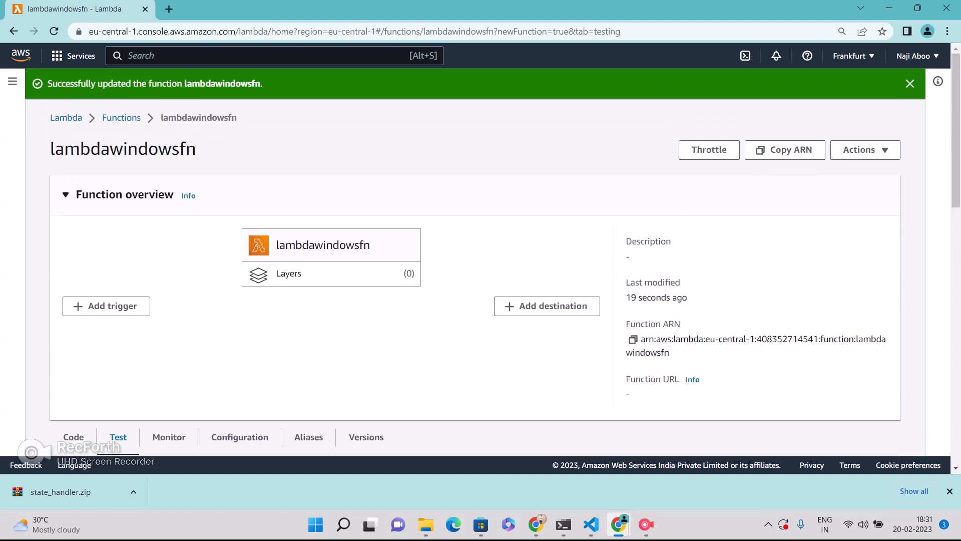
scroll("down", 3)
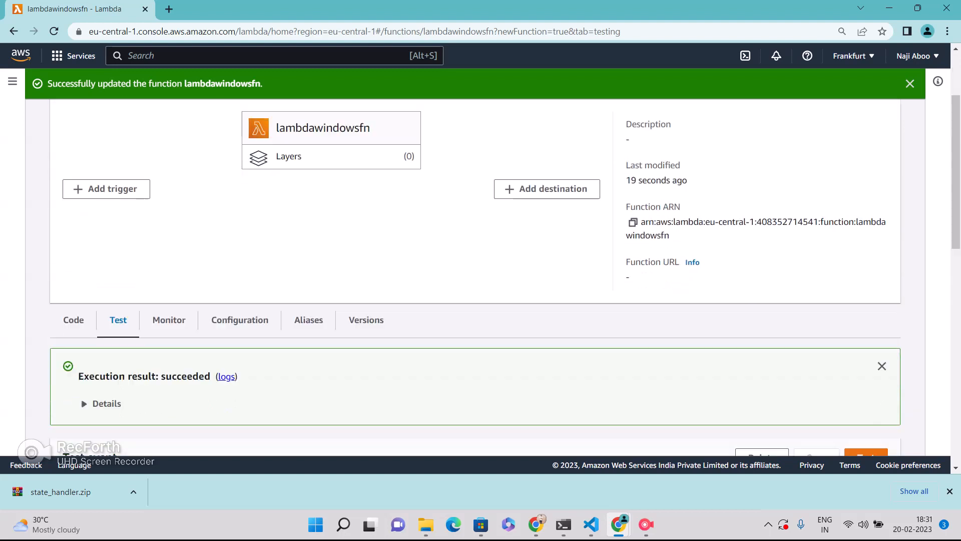
scroll("down", 3)
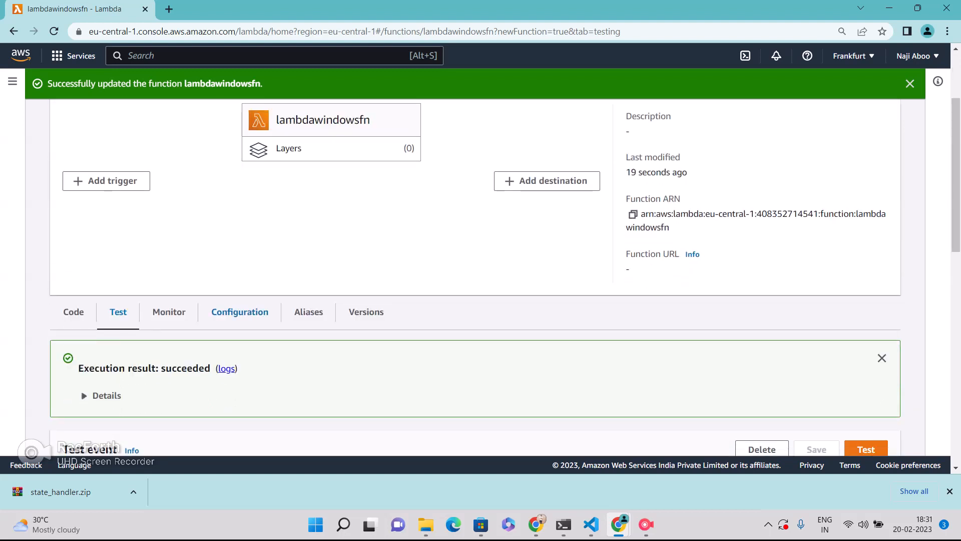
scroll("down", 3)
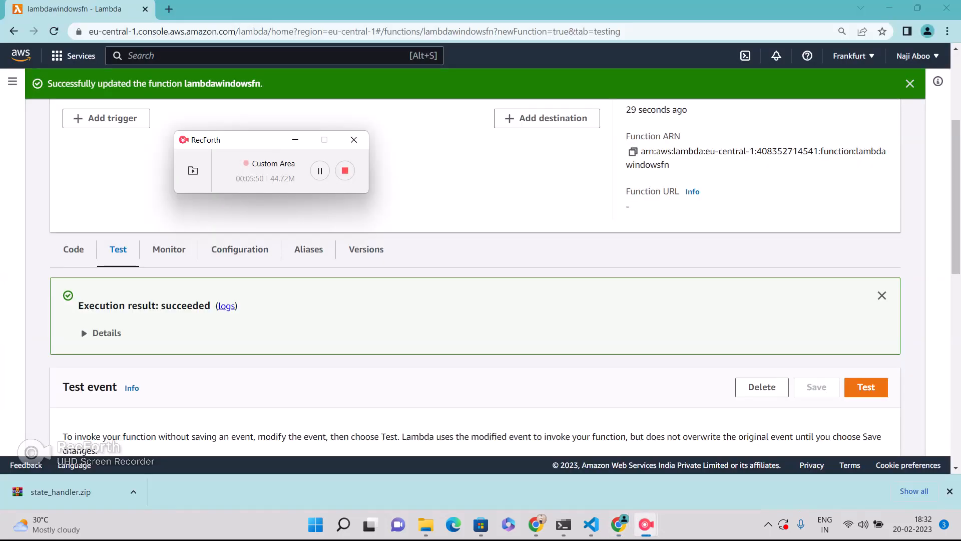
mouse_move(345, 170)
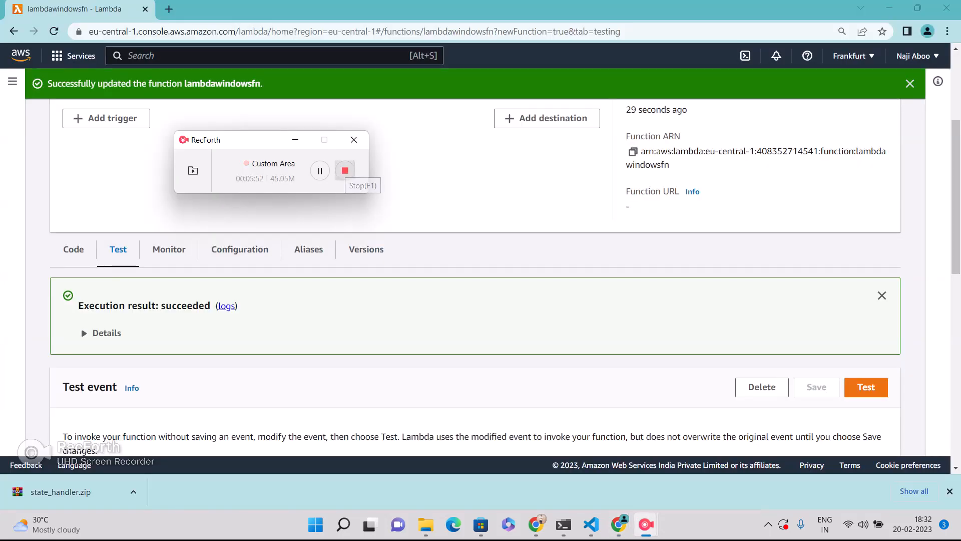